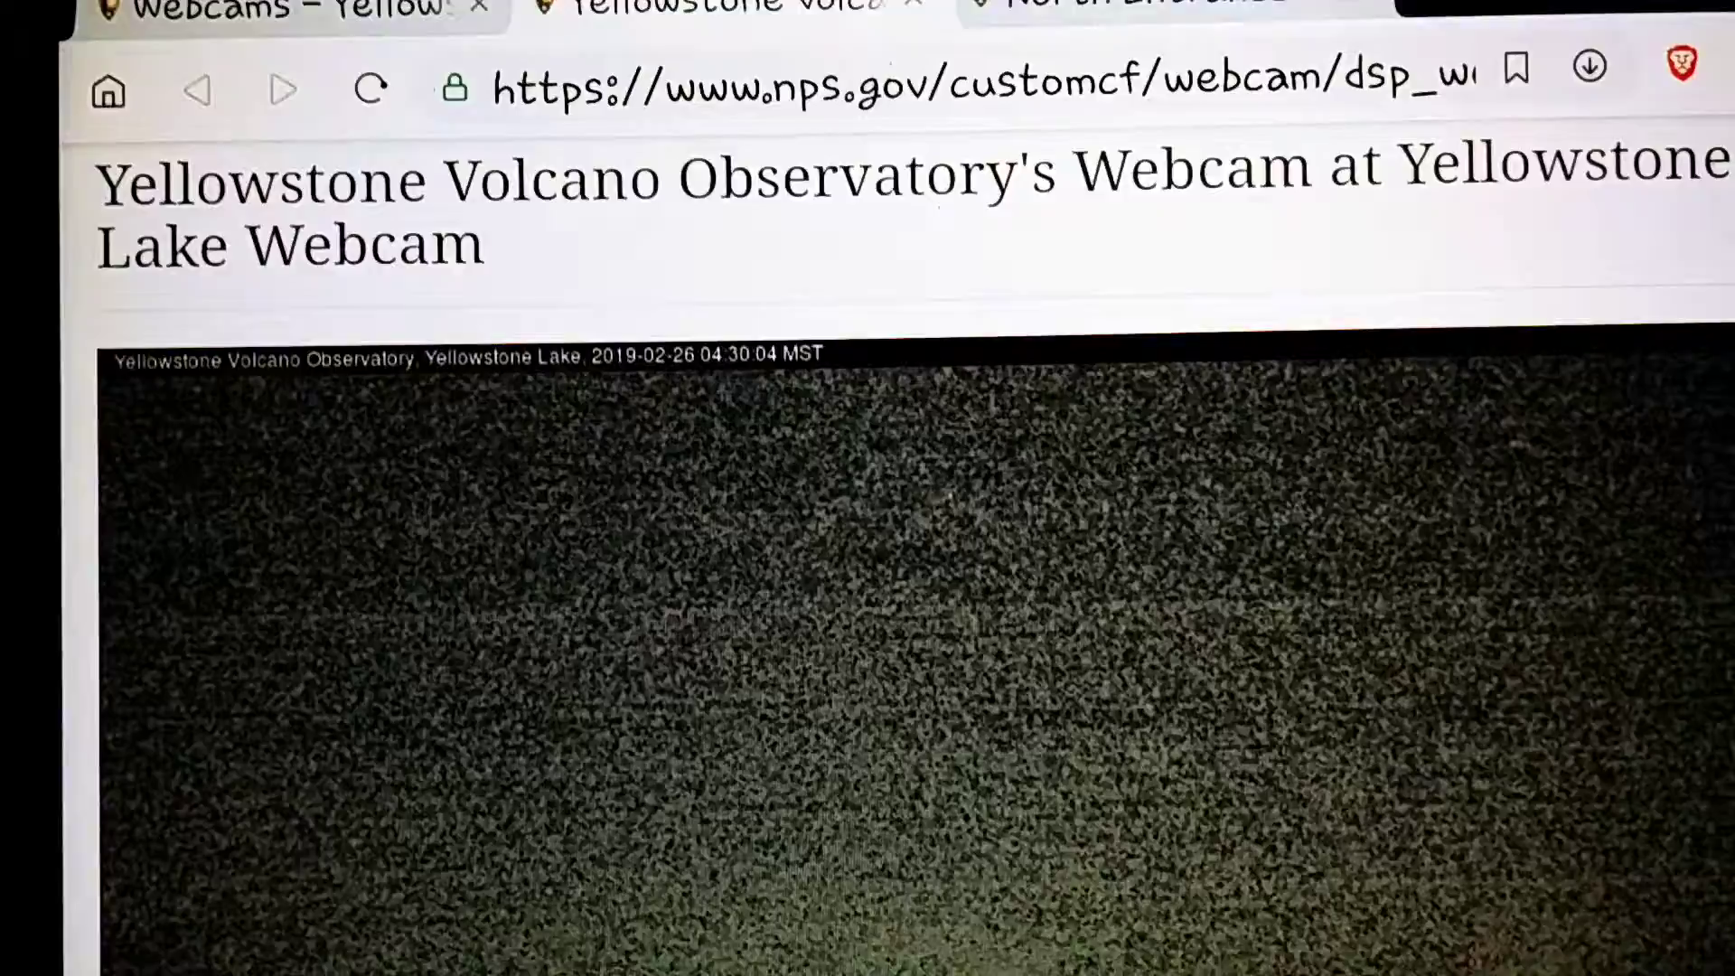
{"action": "scroll", "scroll_direction": "down", "scroll_amount": 3}
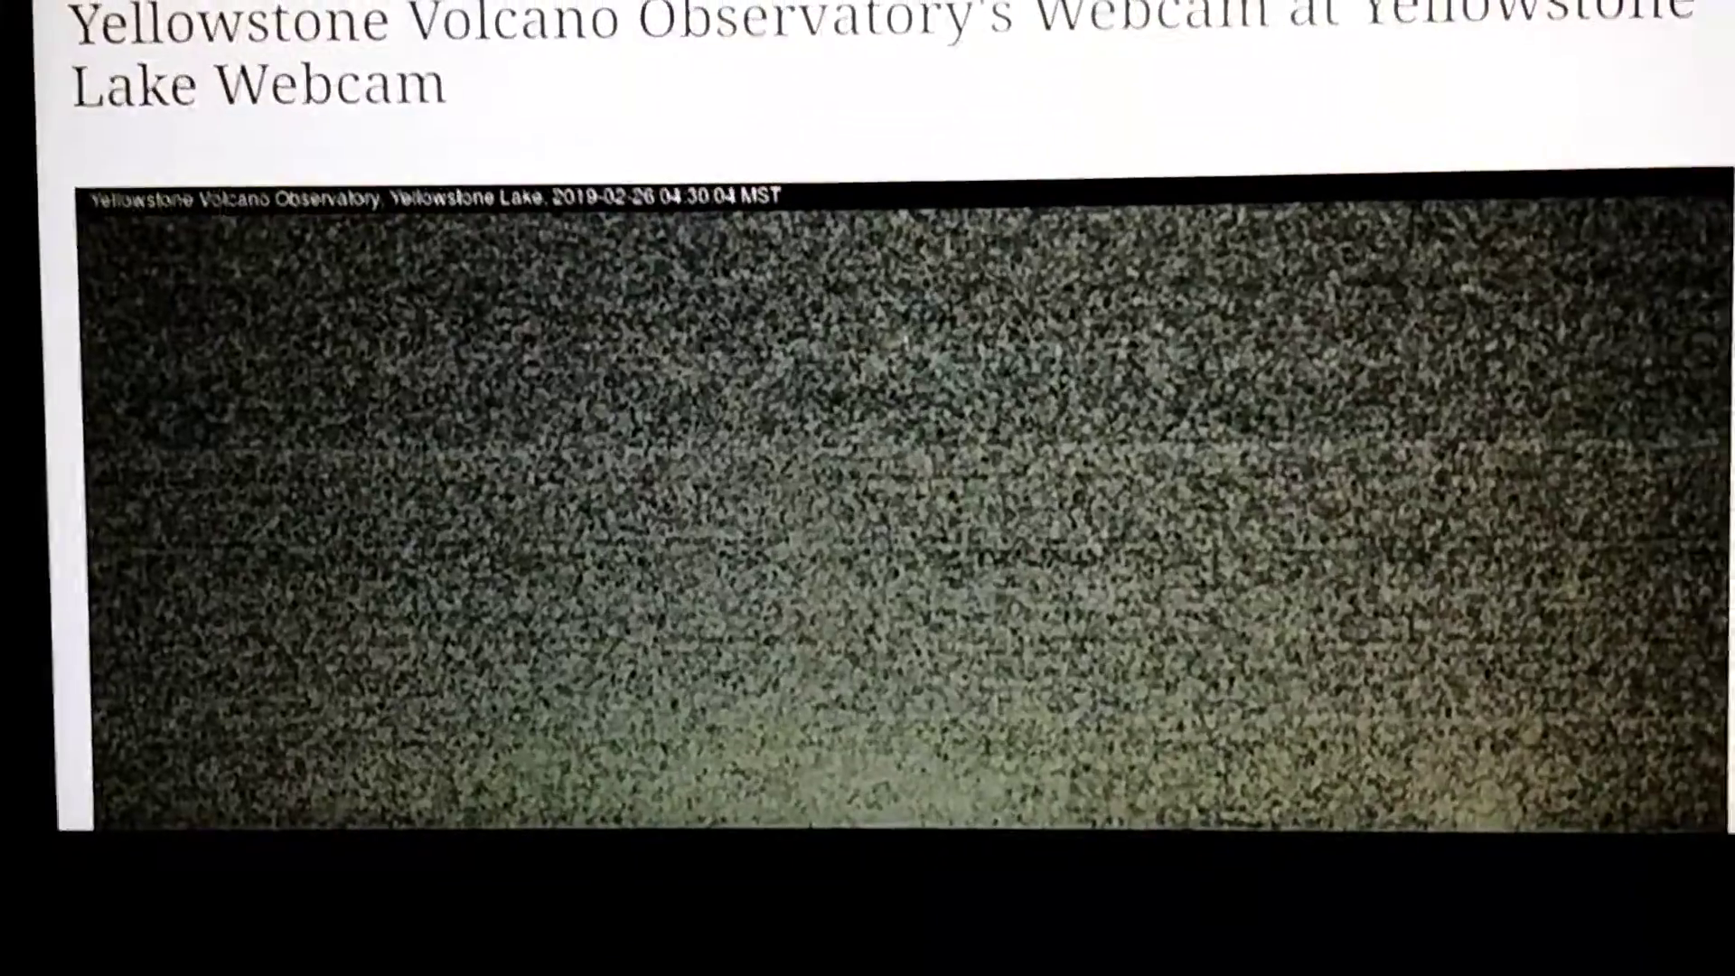